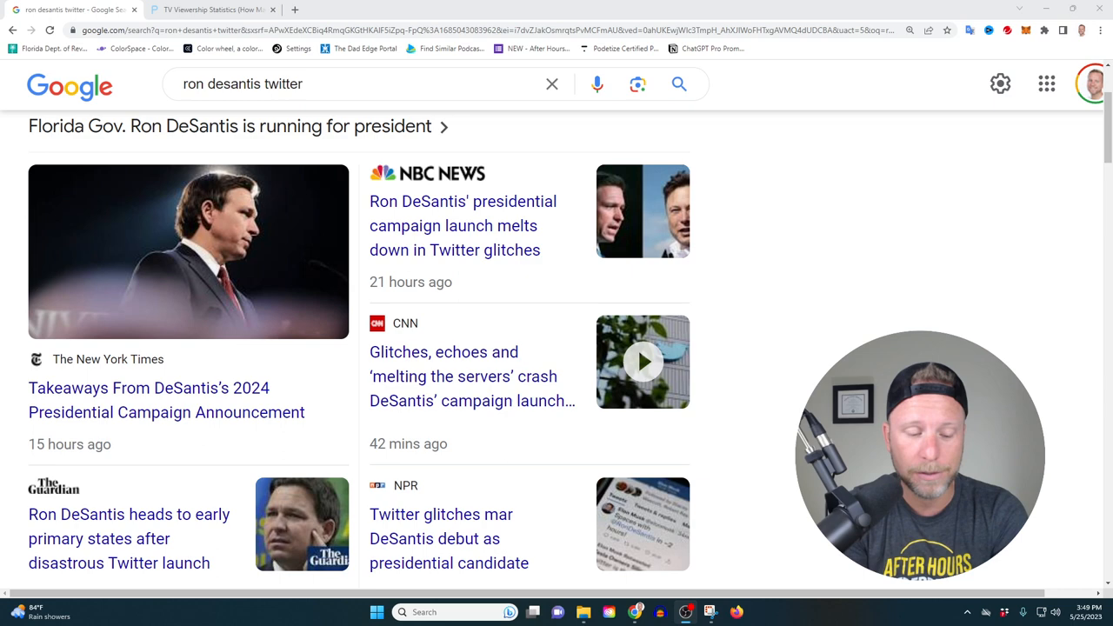
# Step: Switch to the PlayToday 'TV Viewership Statistics' tab, leaving the DeSantis Twitter results
pyautogui.click(209, 11)
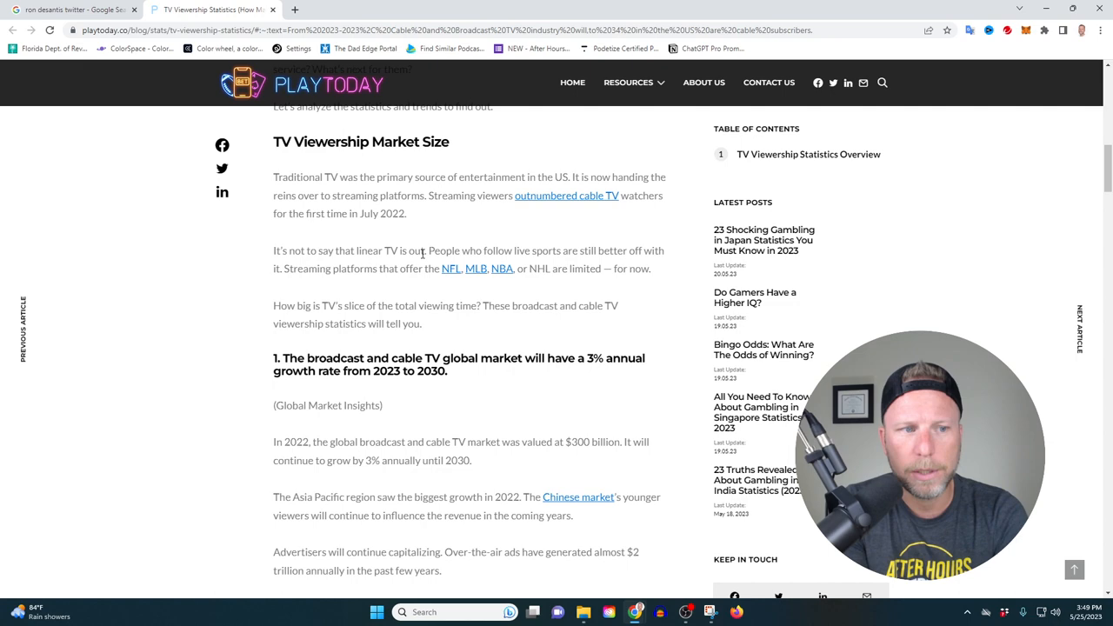
# Step: Scroll the article to statistic 2: the 7.4% US traditional TV revenue decline
pyautogui.scroll(-3)
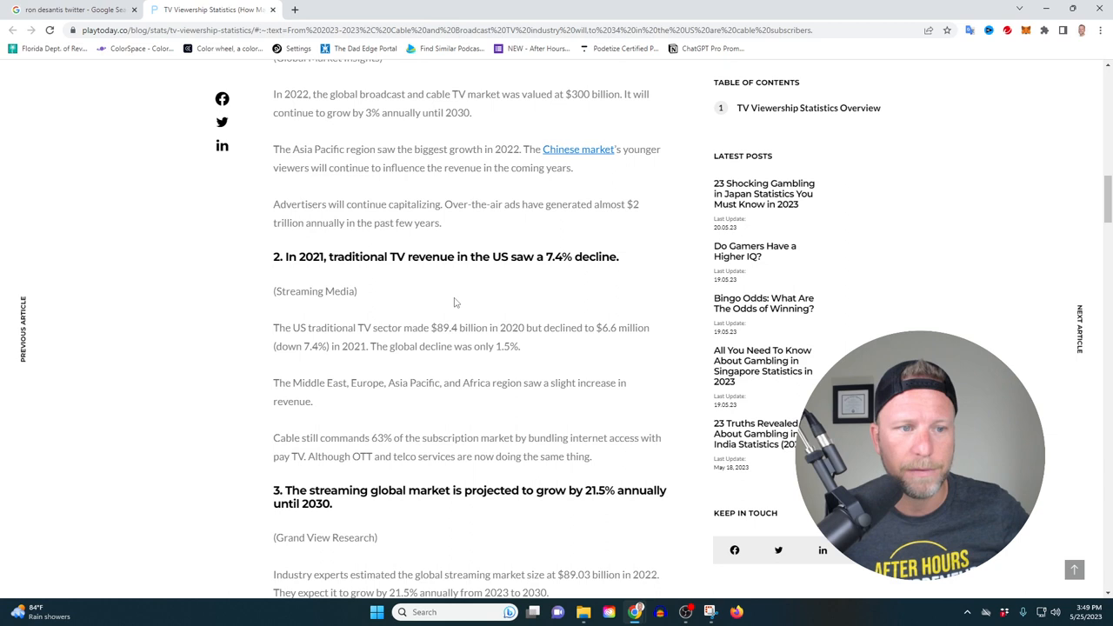
pyautogui.moveTo(539, 423)
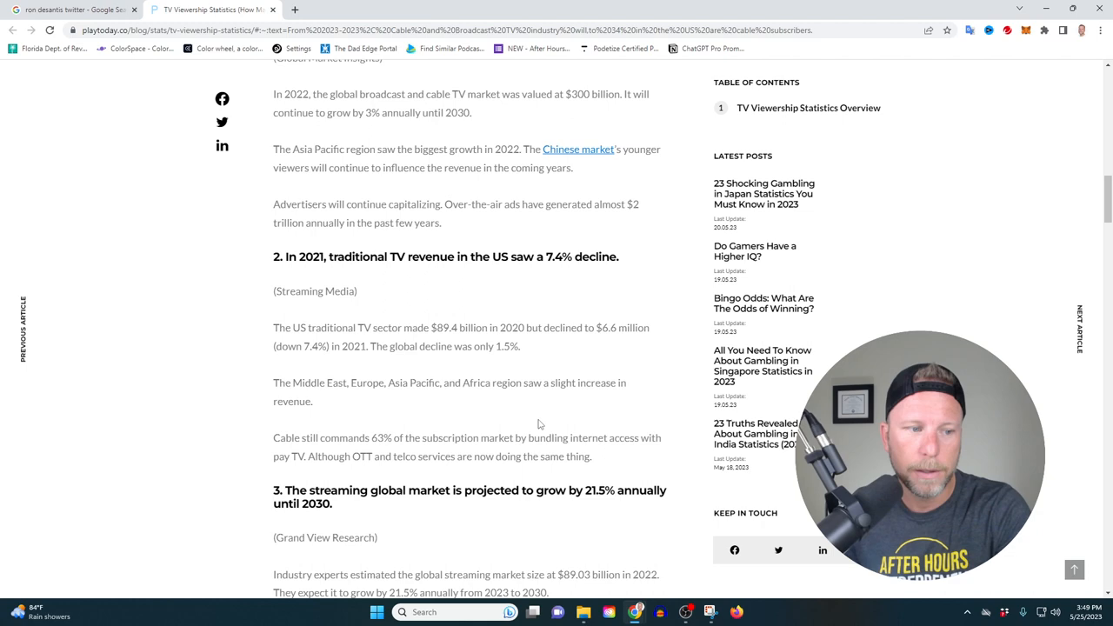
pyautogui.scroll(-3)
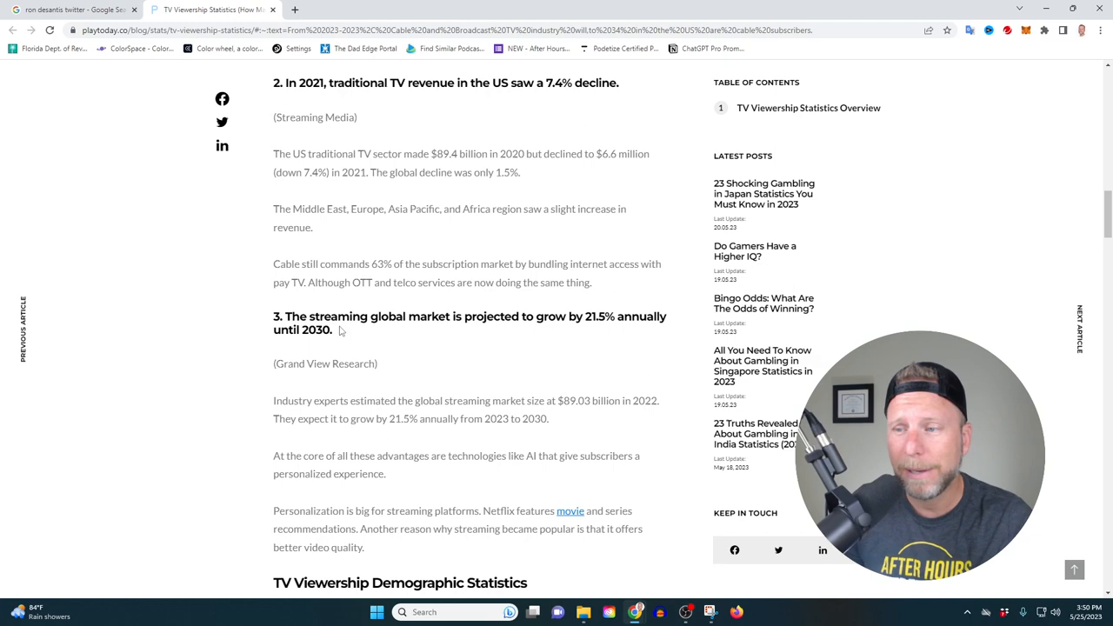
# Step: Scroll to statistic 5, Pew's 31% cable viewership drop for ages 18–29
pyautogui.scroll(-3)
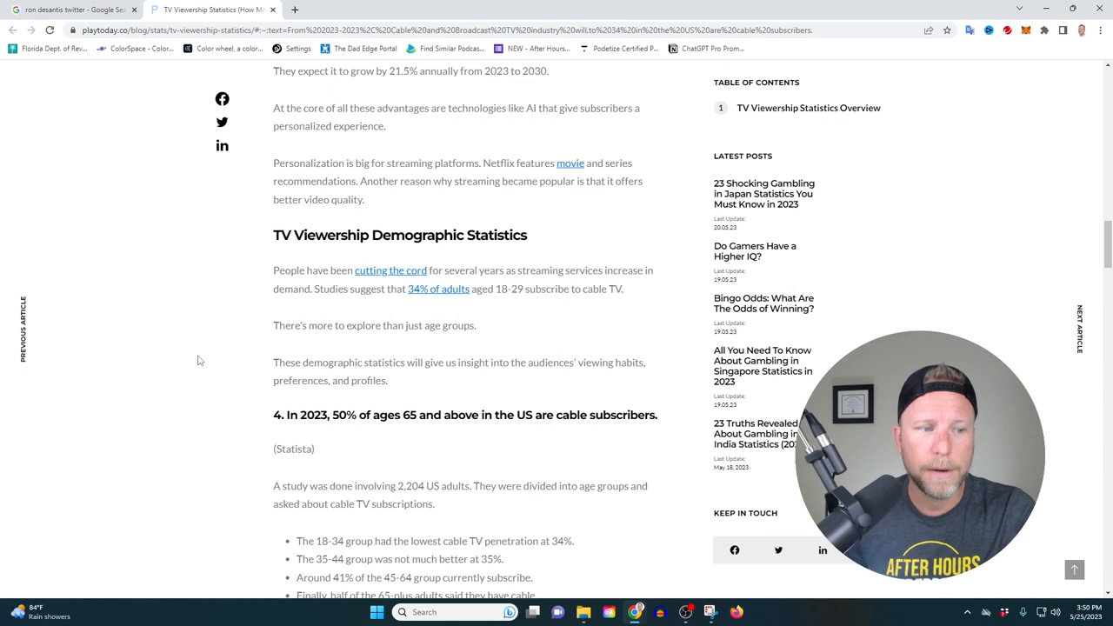
pyautogui.moveTo(179, 346)
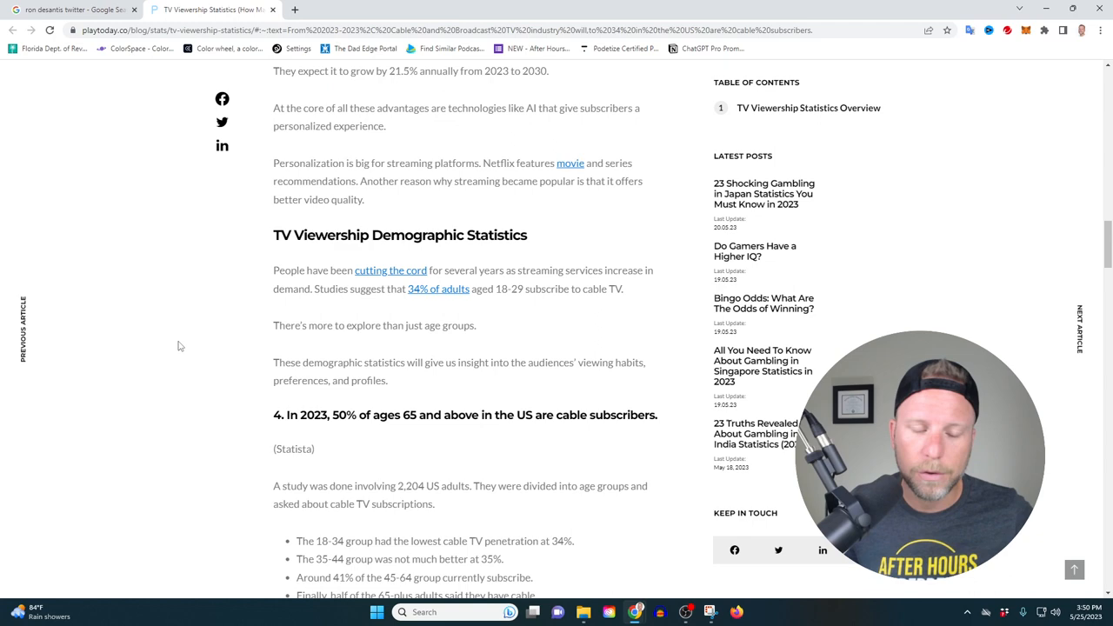
pyautogui.scroll(-3)
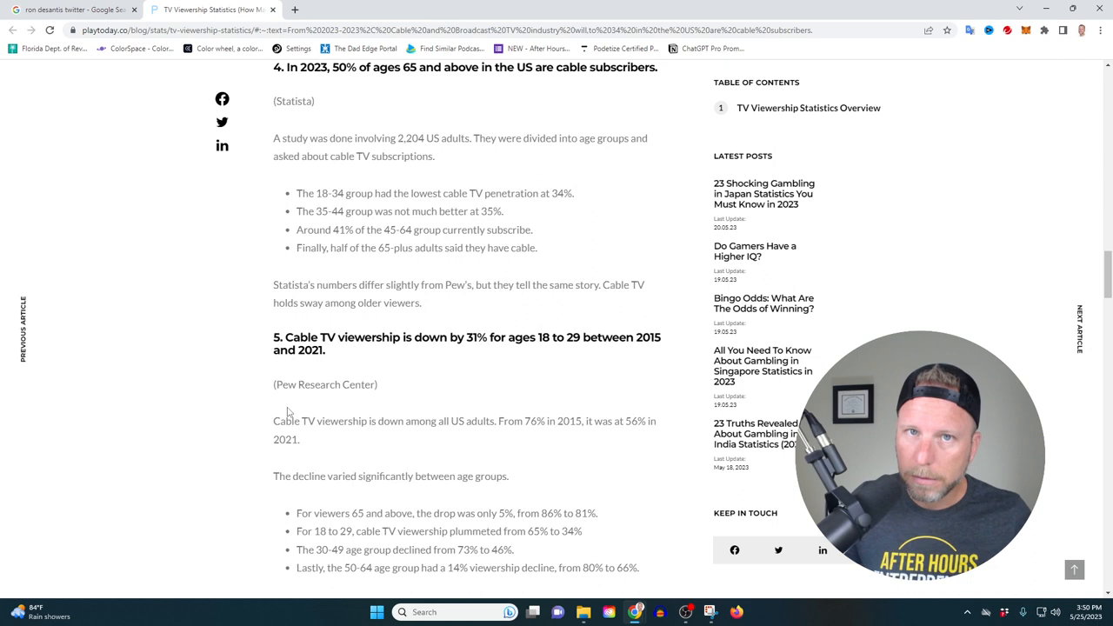